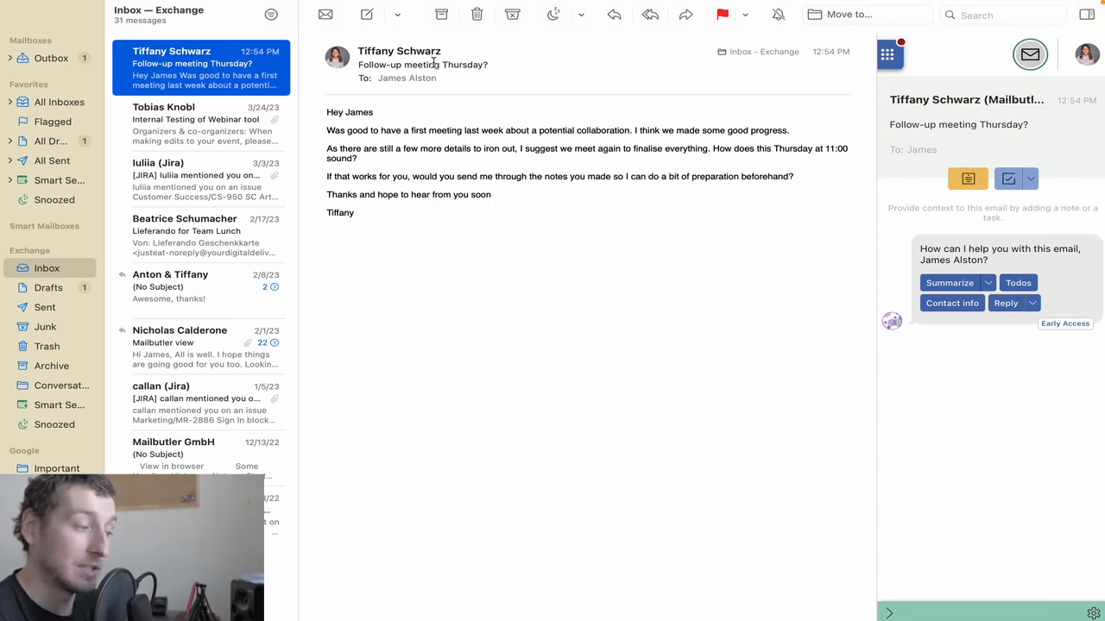
{"action": "mouse_move", "coordinate": [1025, 248]}
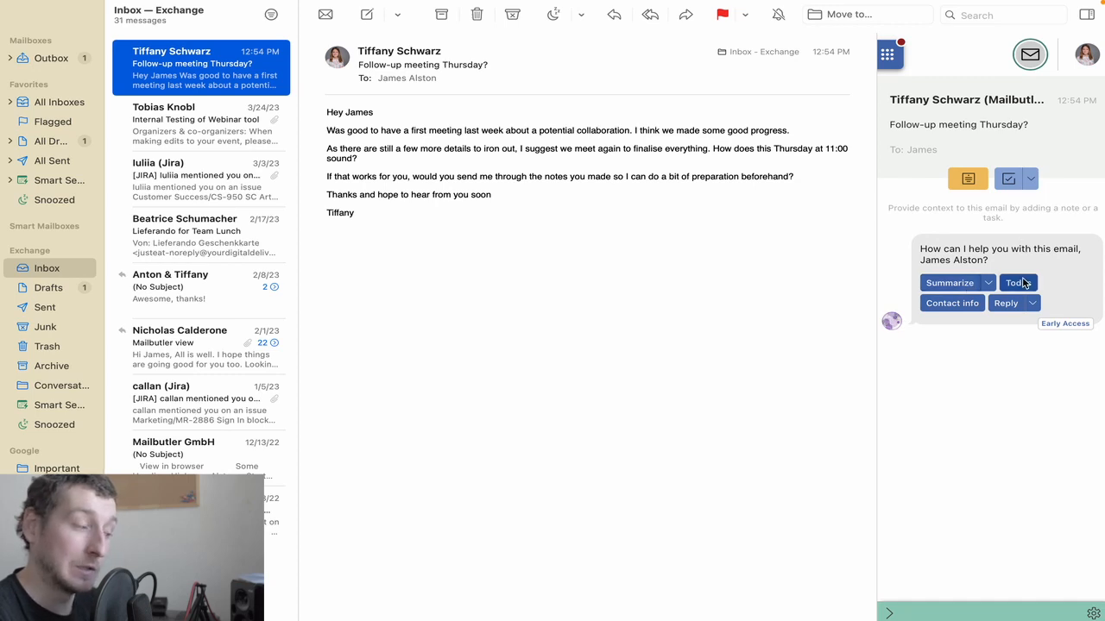
{"action": "mouse_move", "coordinate": [1005, 304]}
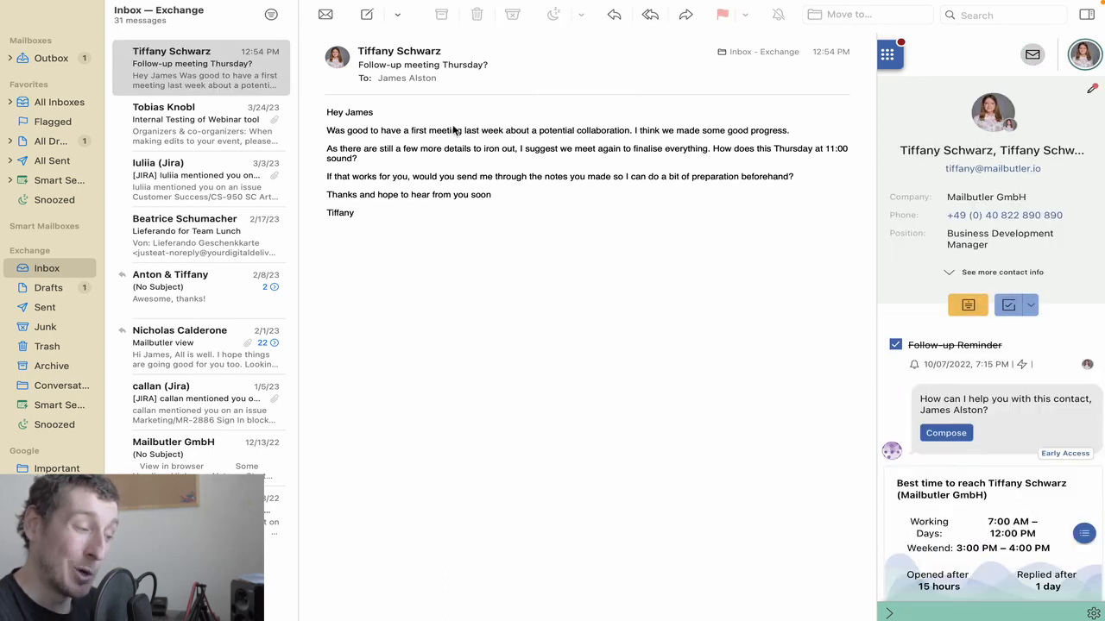
Step: Have the assistant generate a short Thursday meeting request from hints 'Organize a…' and 'Keep the email short'
{"action": "left_click", "coordinate": [366, 14]}
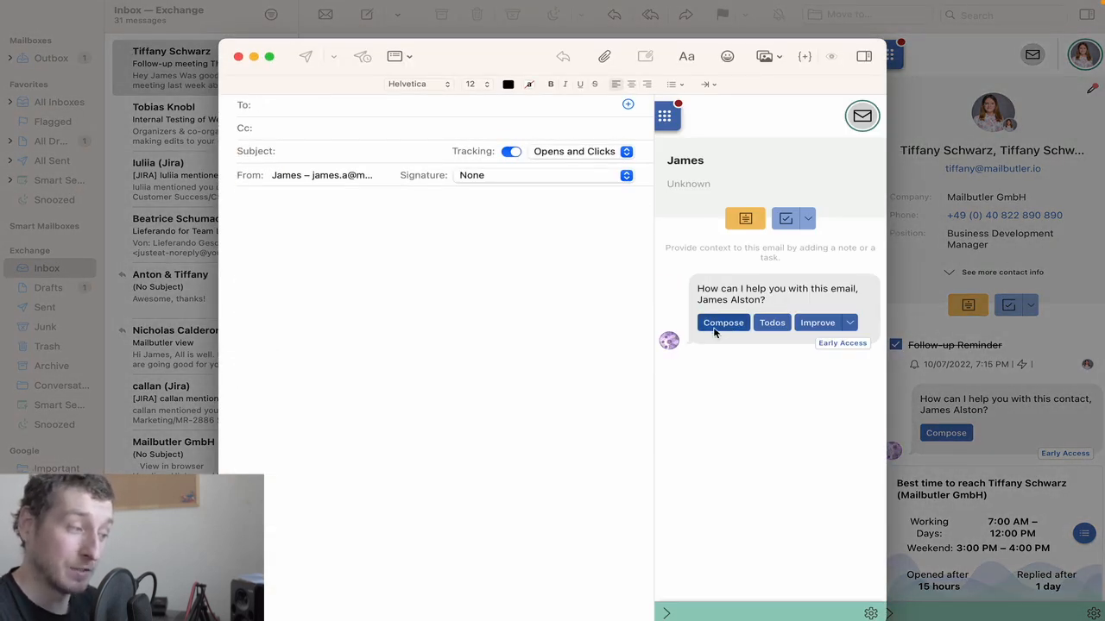
{"action": "left_click", "coordinate": [724, 323]}
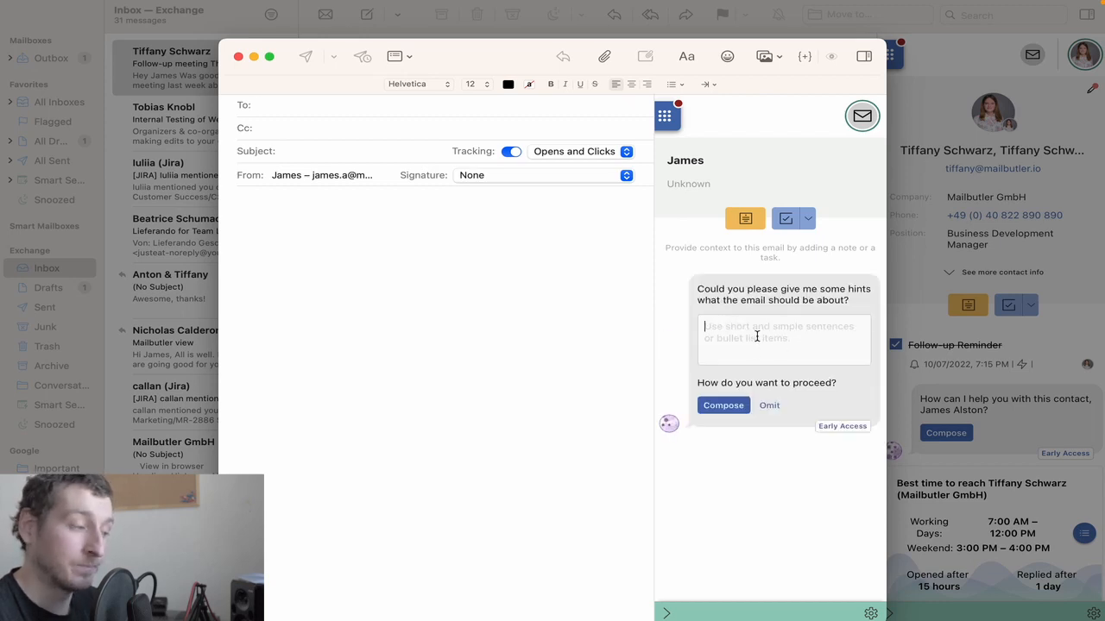
{"action": "type", "text": "Organize a meeting for Thursday"}
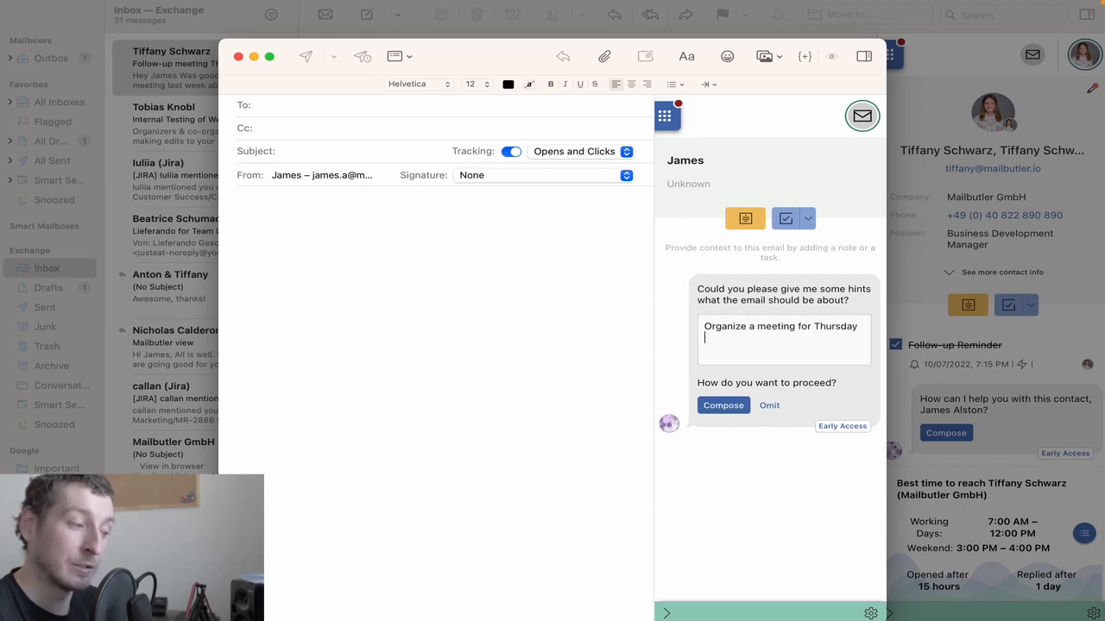
{"action": "type", "text": "Keep the e"}
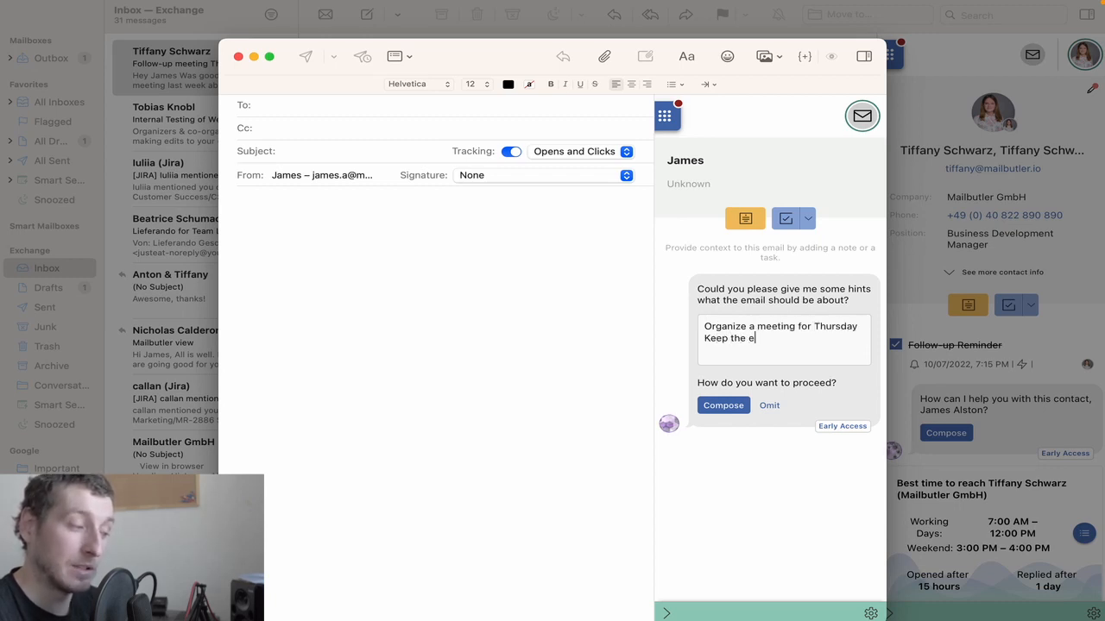
{"action": "type", "text": "mail short"}
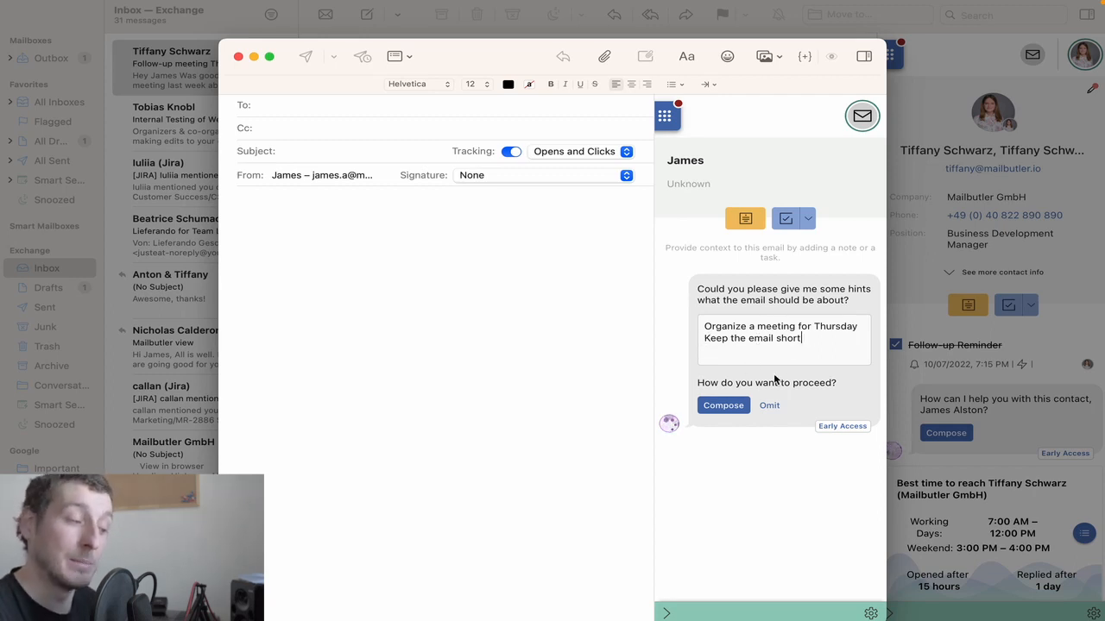
{"action": "left_click", "coordinate": [723, 404]}
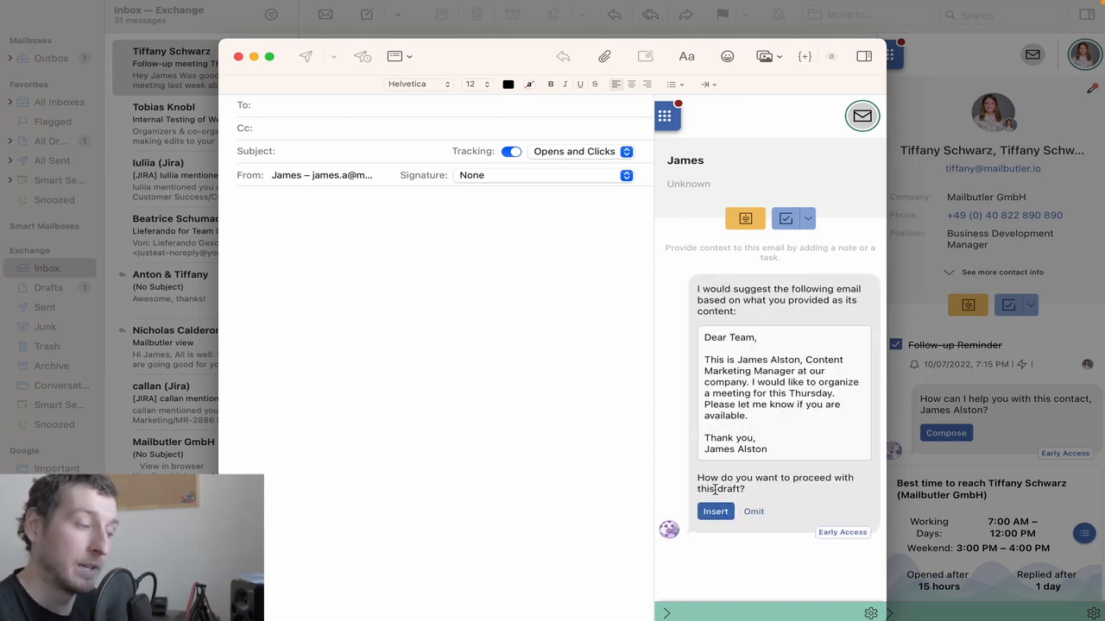
Step: Insert the draft into the message, change the sign-off to 'Thank you very much', and close the window
{"action": "left_click", "coordinate": [715, 510]}
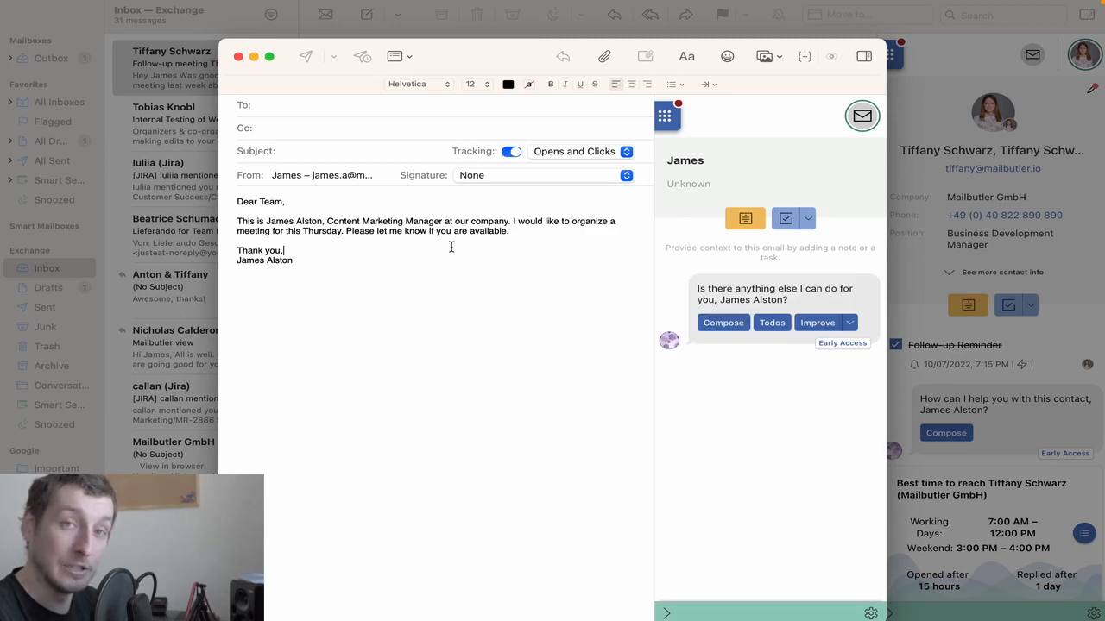
{"action": "type", "text": "very much"}
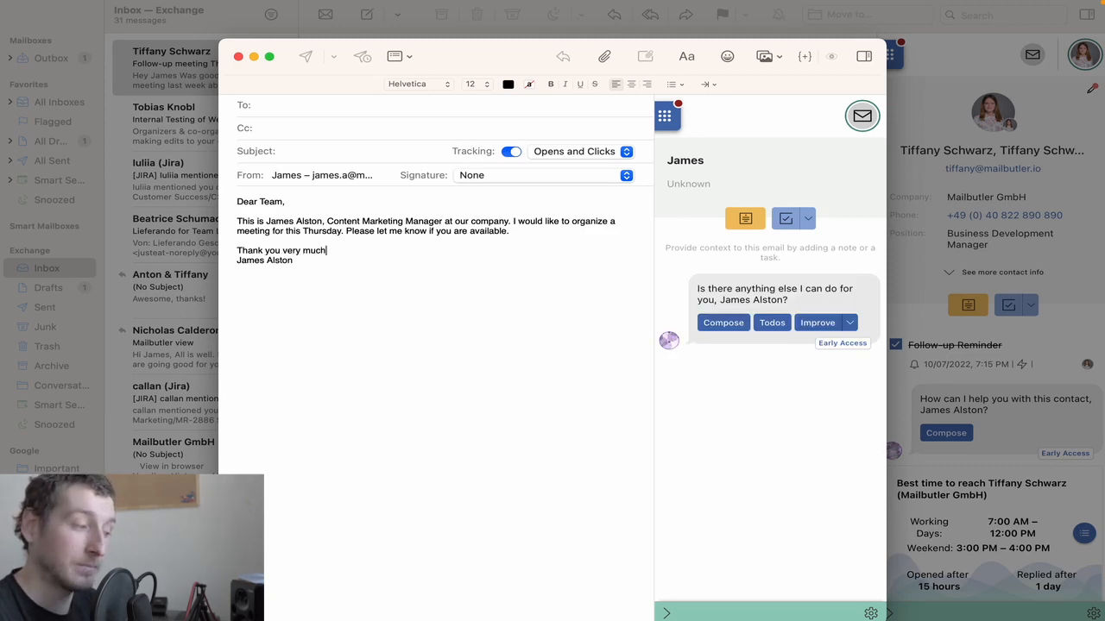
{"action": "left_click", "coordinate": [239, 55]}
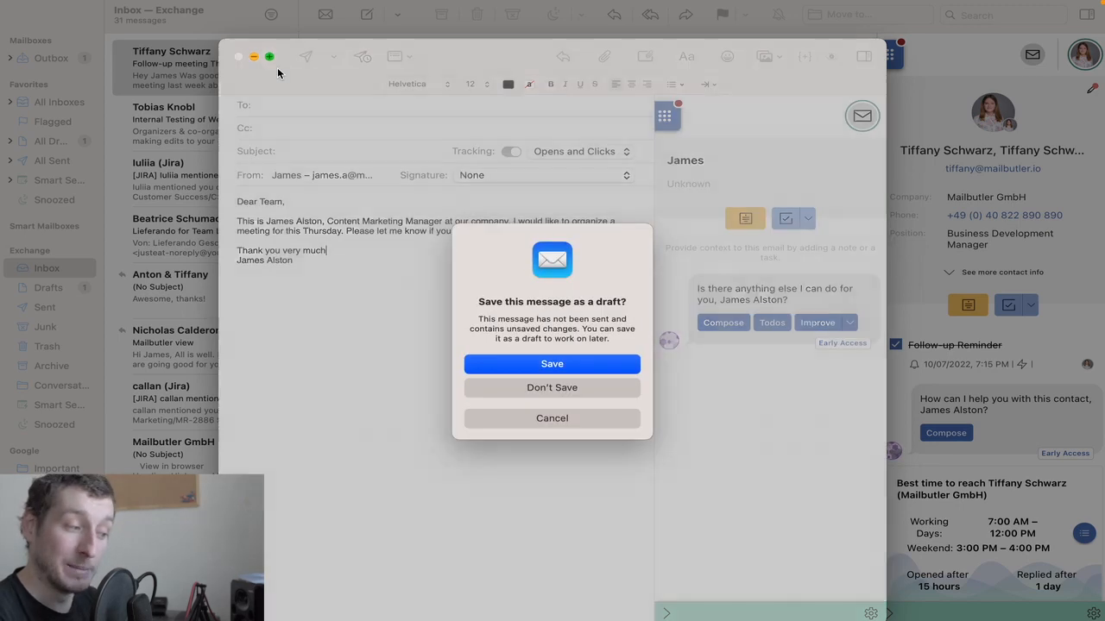
Step: Save the meeting request as a draft and reopen Tiffany's follow-up meeting email
{"action": "left_click", "coordinate": [552, 387]}
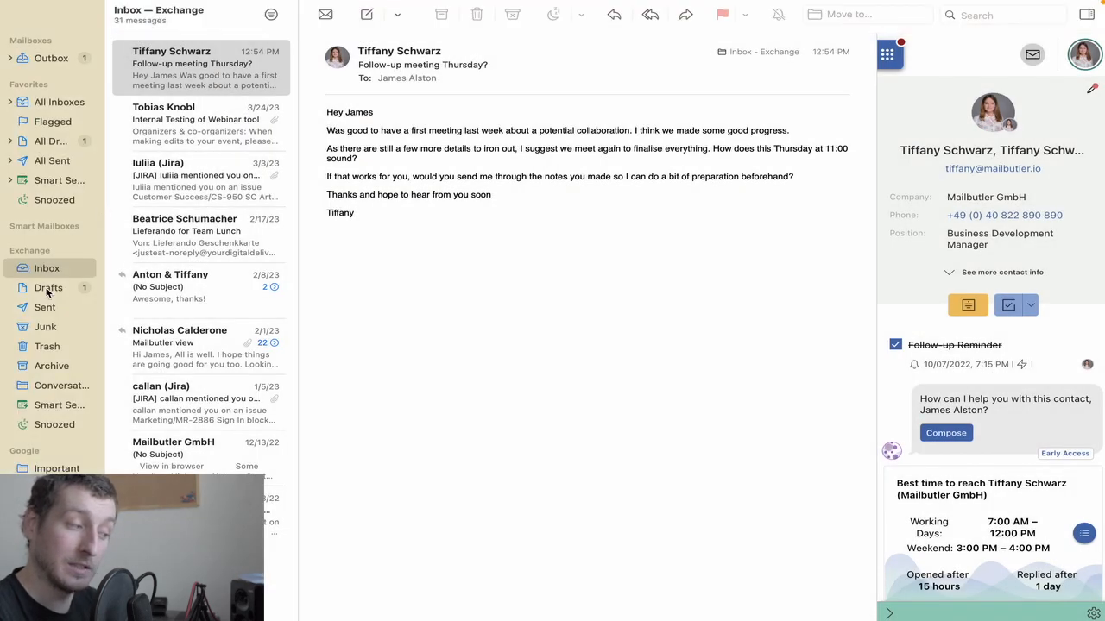
{"action": "left_click", "coordinate": [615, 14]}
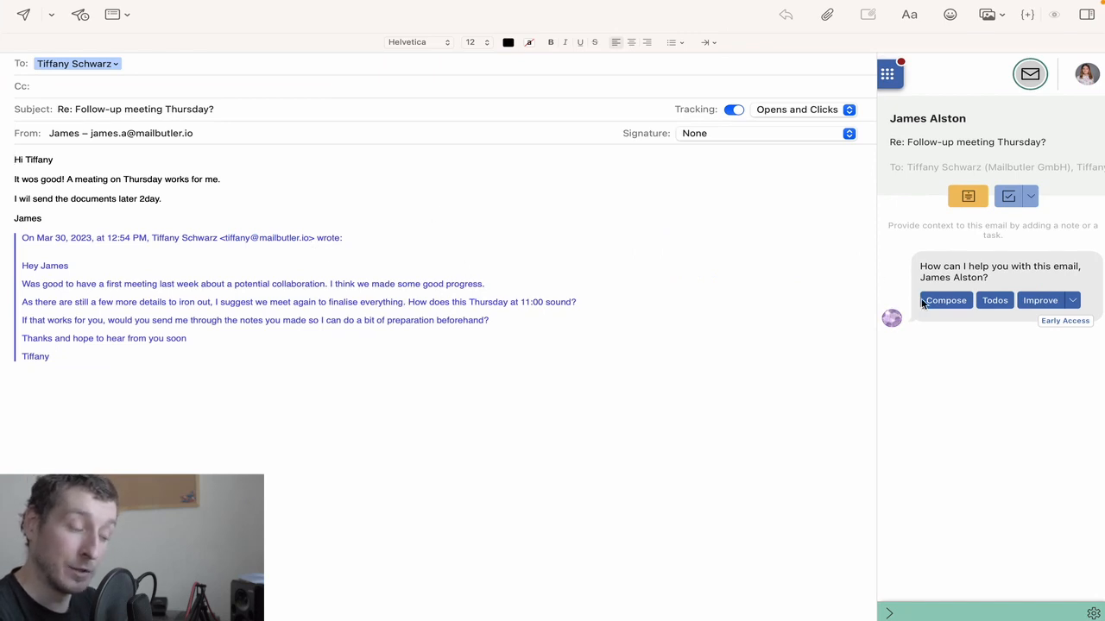
{"action": "left_click", "coordinate": [946, 300]}
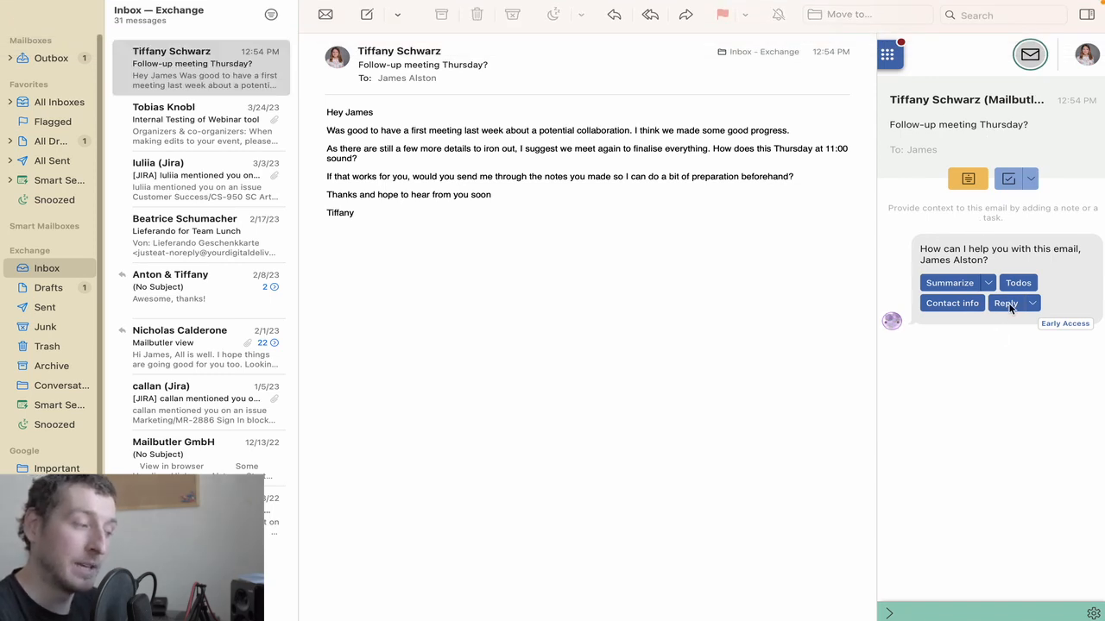
Step: Request a positive reply suggestion agreeing to Thursday 11:00, then dismiss it
{"action": "left_click", "coordinate": [1004, 304]}
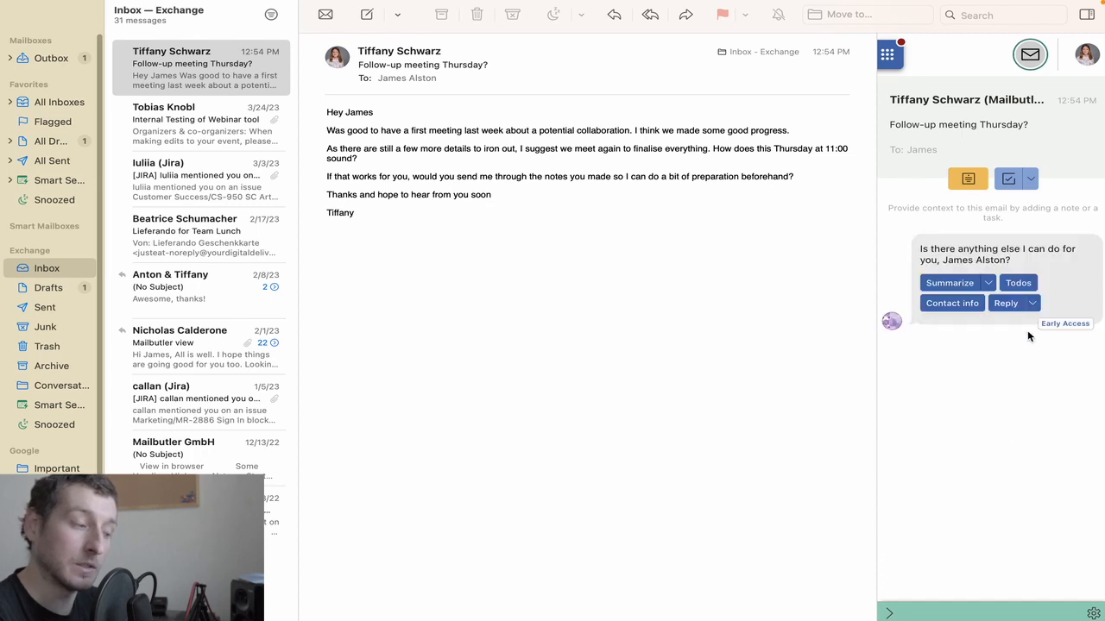
{"action": "left_click", "coordinate": [1030, 304]}
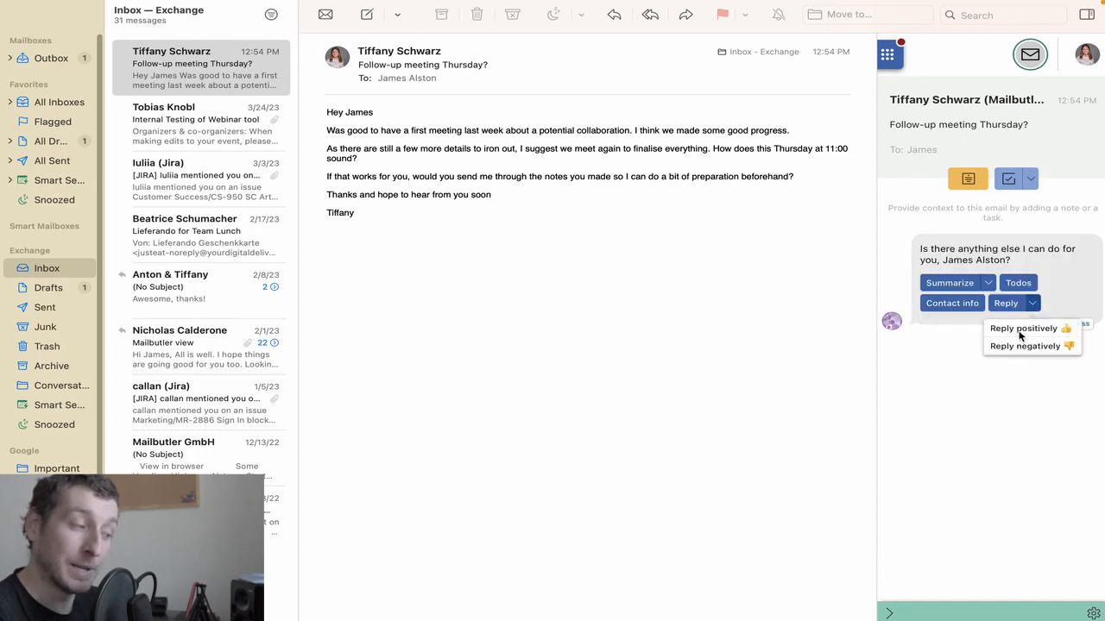
{"action": "left_click", "coordinate": [1023, 328]}
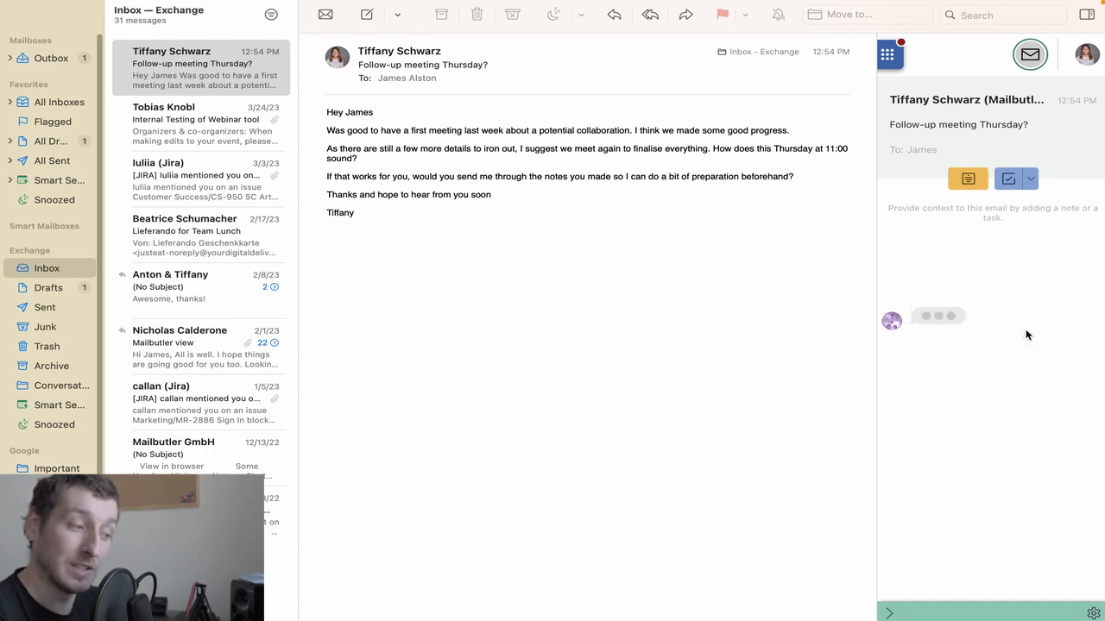
{"action": "mouse_move", "coordinate": [926, 370]}
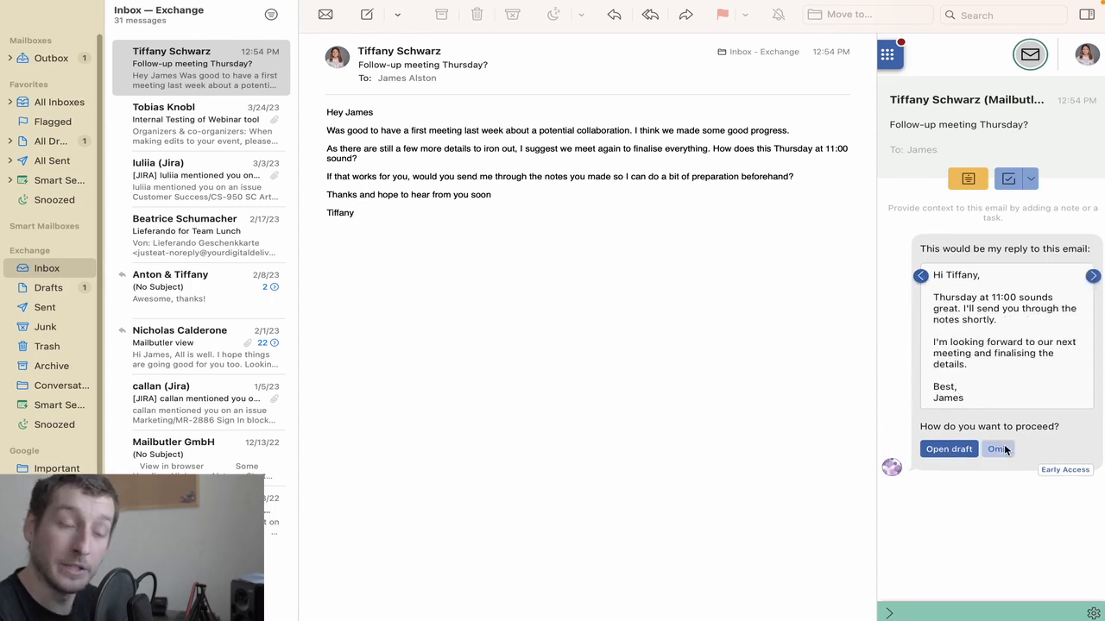
{"action": "left_click", "coordinate": [998, 449]}
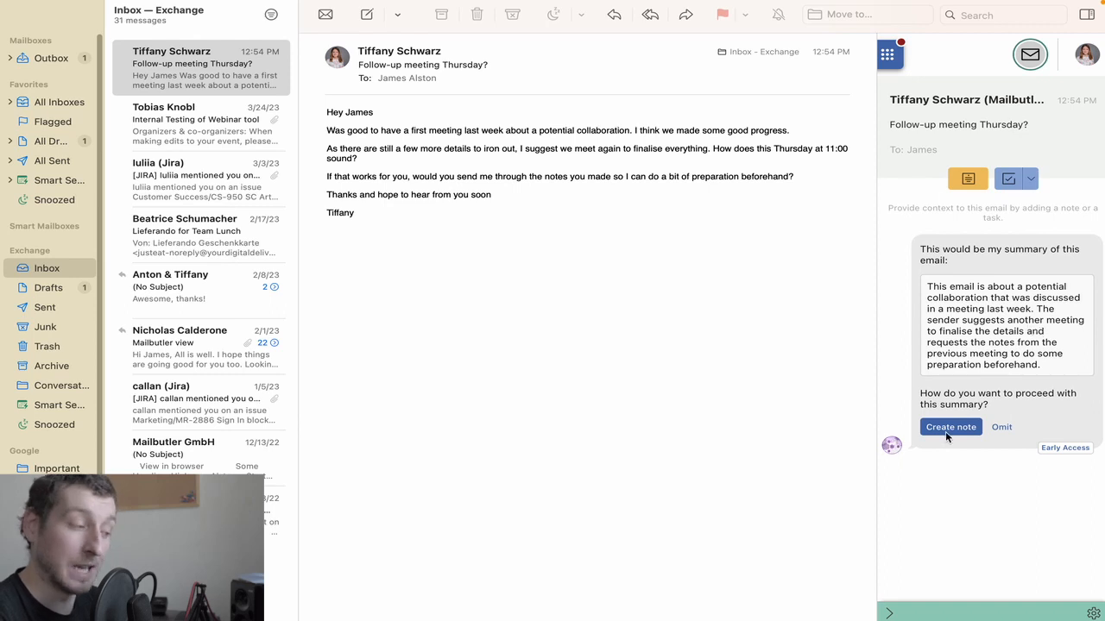
{"action": "left_click", "coordinate": [949, 429]}
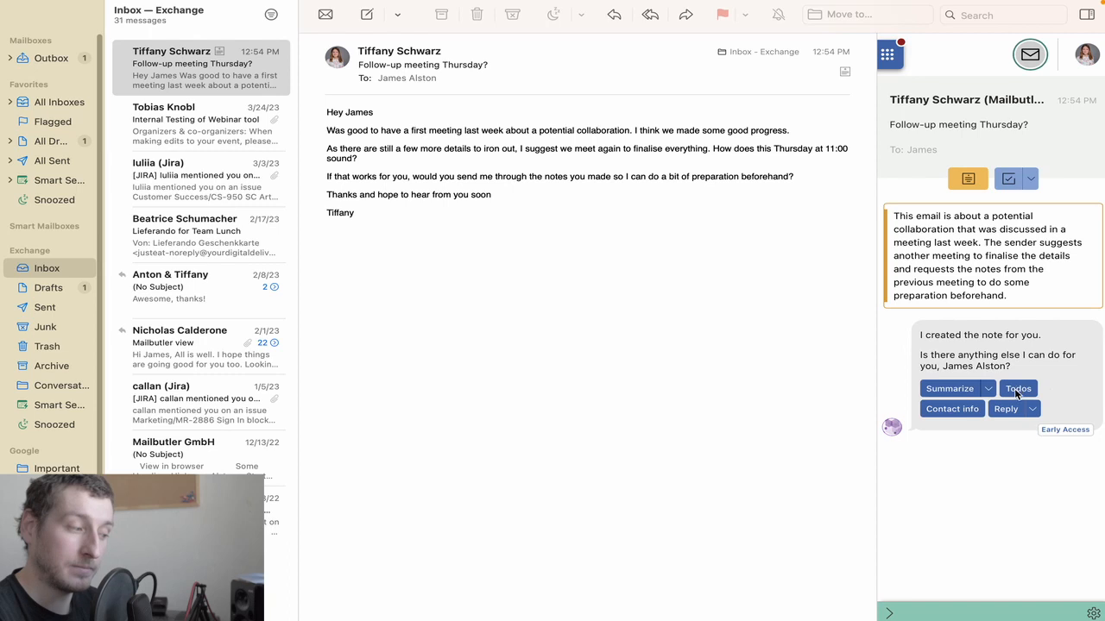
Step: Create the suggested tasks, leaving out the Thursday 11:00 subtask and 'Prepare for meeting'
{"action": "left_click", "coordinate": [1018, 388]}
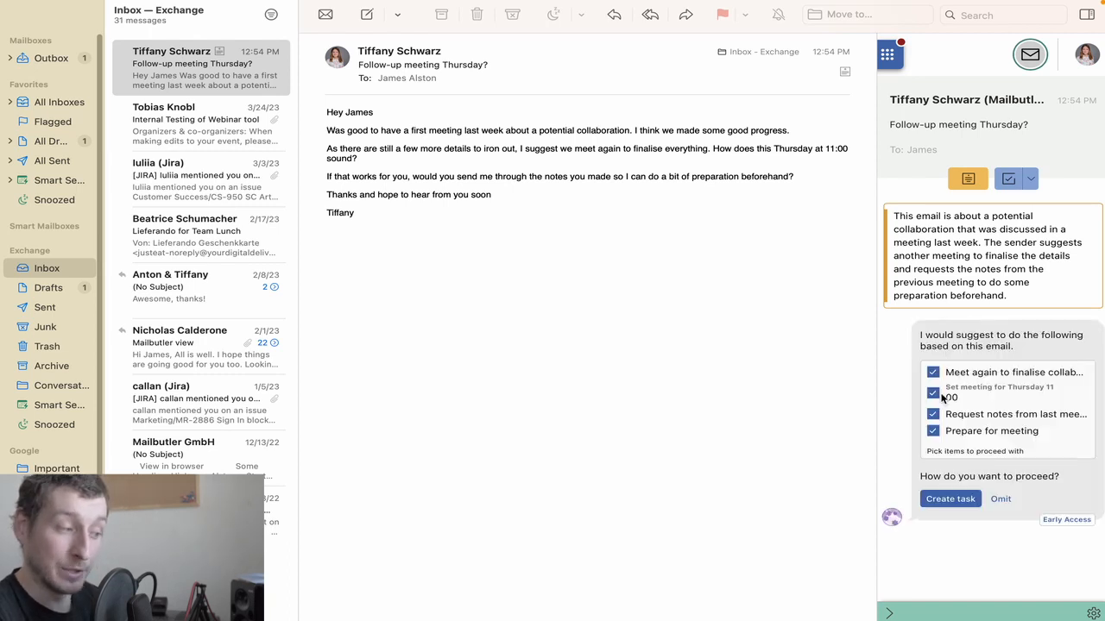
{"action": "left_click", "coordinate": [932, 394]}
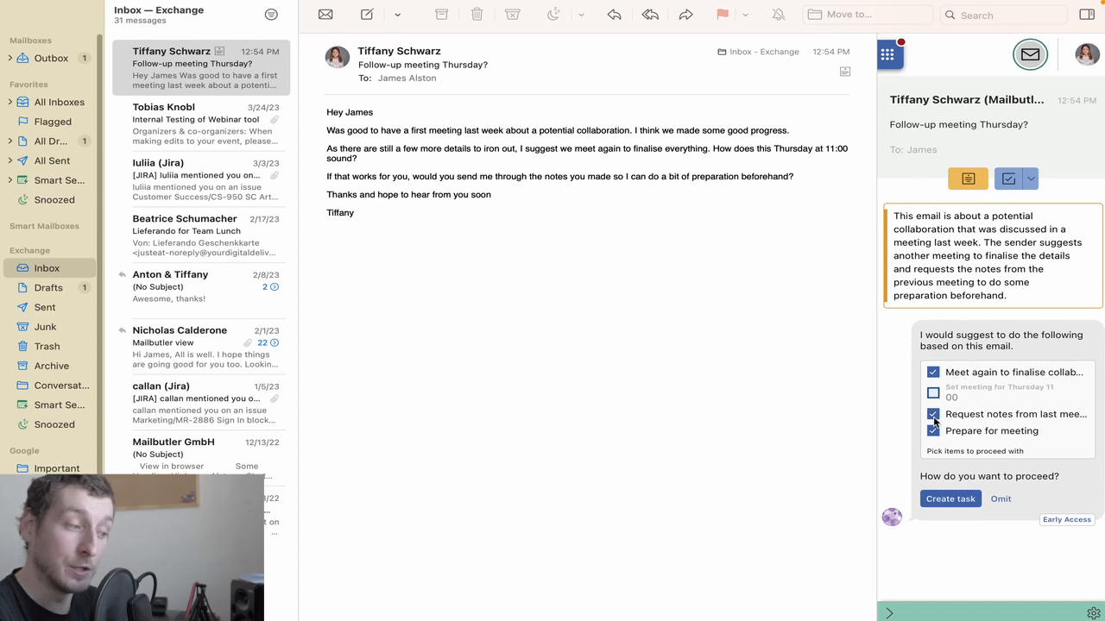
{"action": "left_click", "coordinate": [932, 432]}
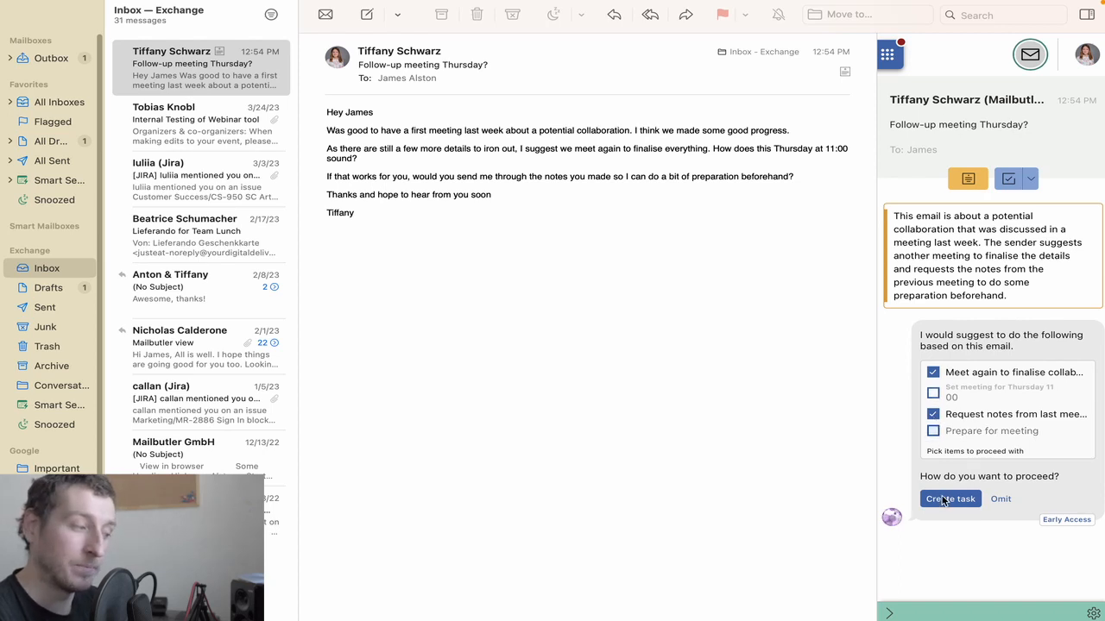
{"action": "left_click", "coordinate": [950, 499]}
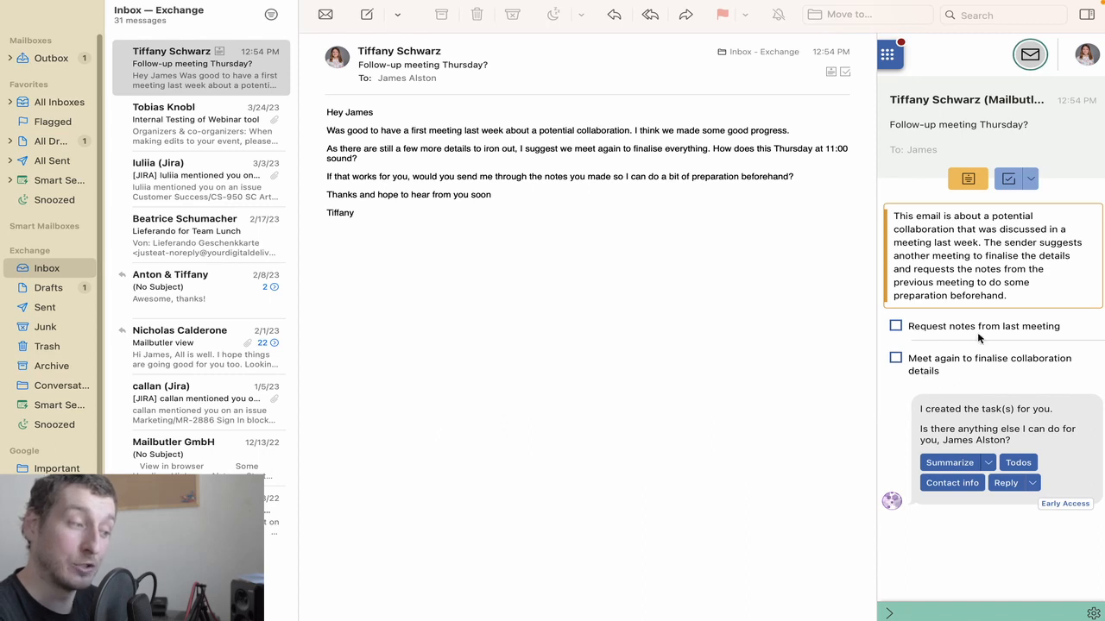
{"action": "mouse_move", "coordinate": [1039, 373]}
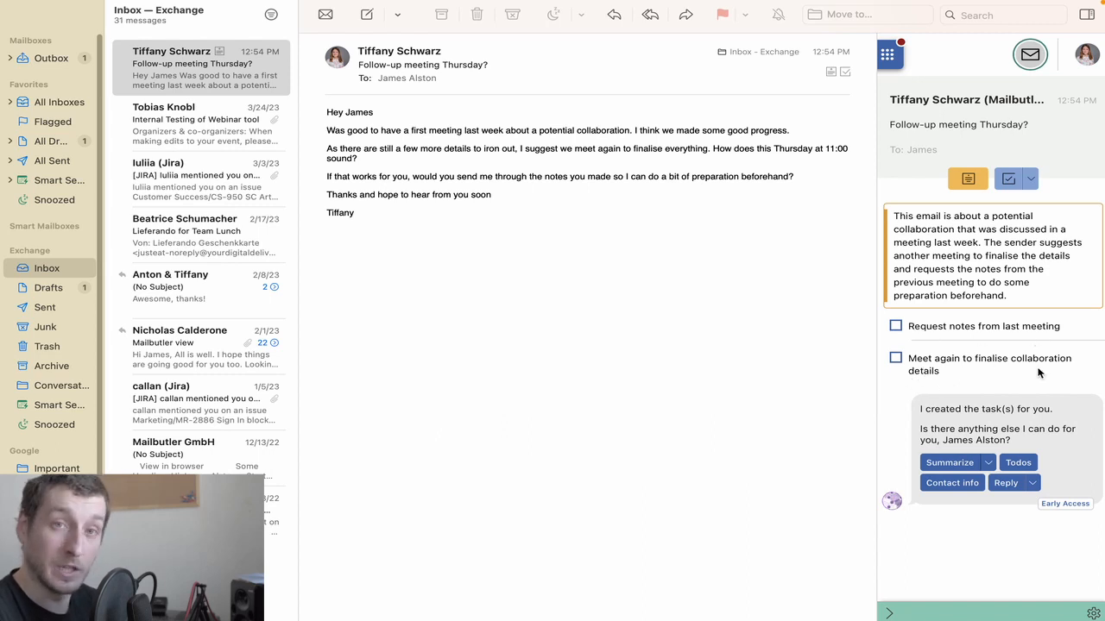
{"action": "mouse_move", "coordinate": [951, 483]}
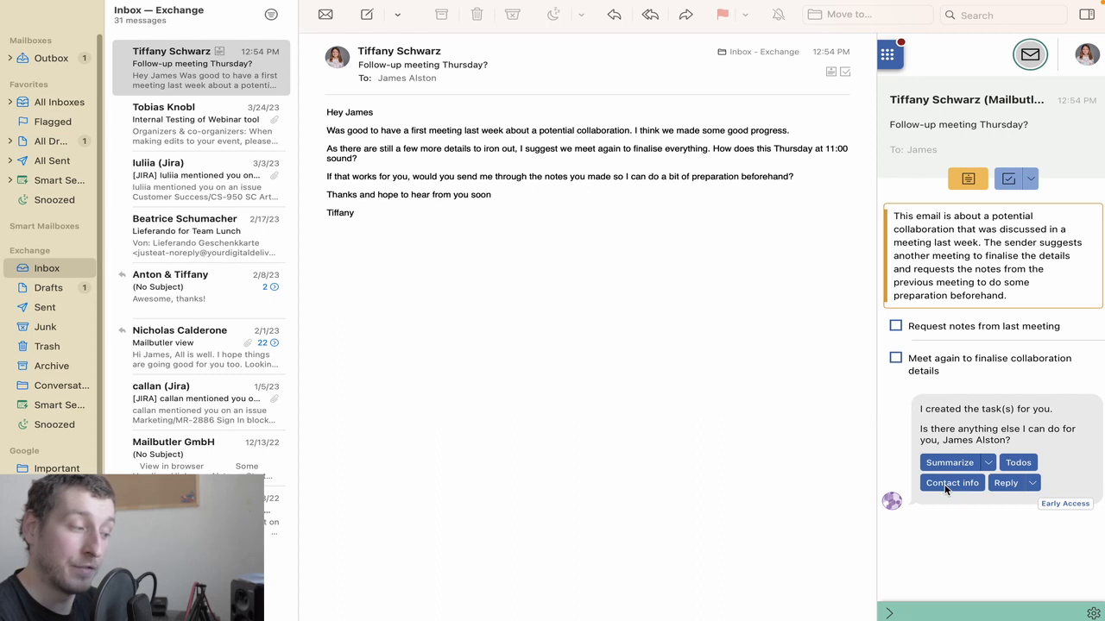
{"action": "left_click", "coordinate": [951, 484]}
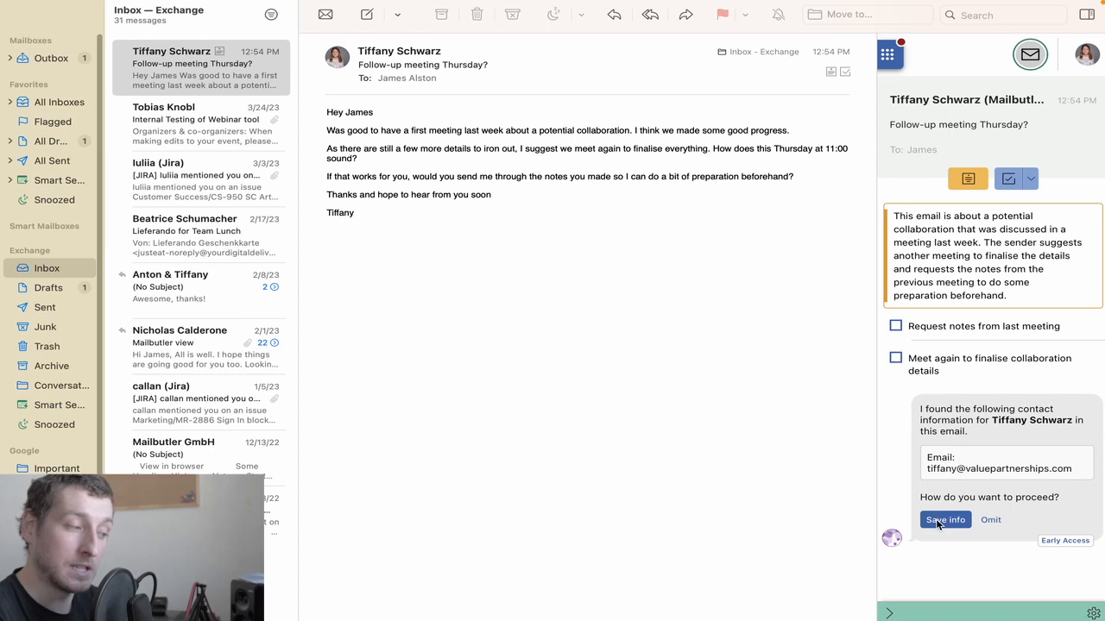
{"action": "left_click", "coordinate": [944, 520]}
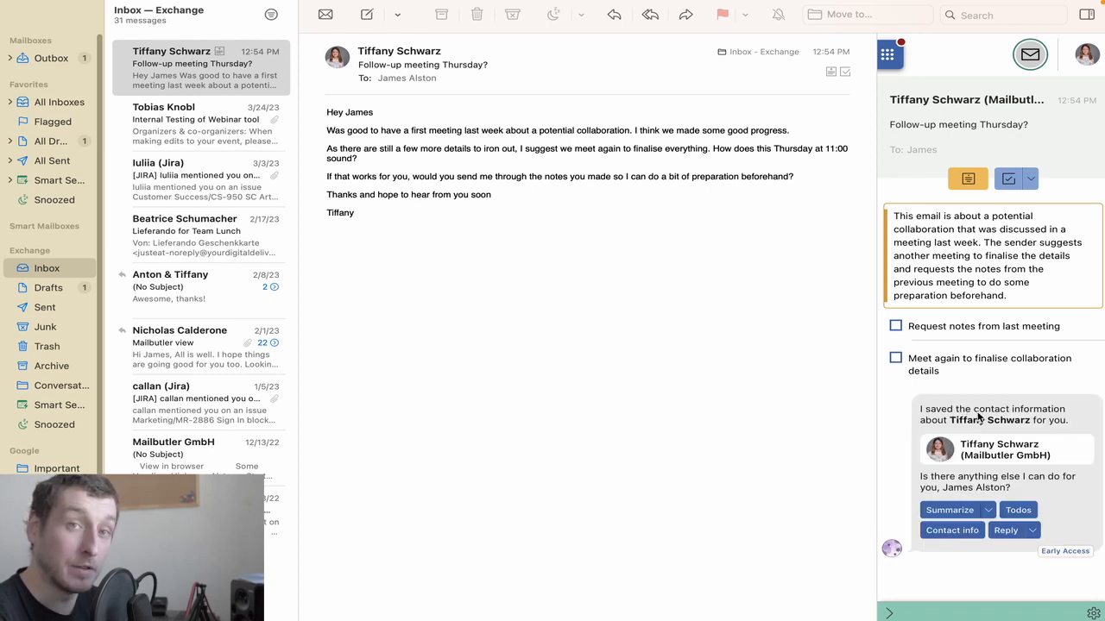
{"action": "mouse_move", "coordinate": [963, 532]}
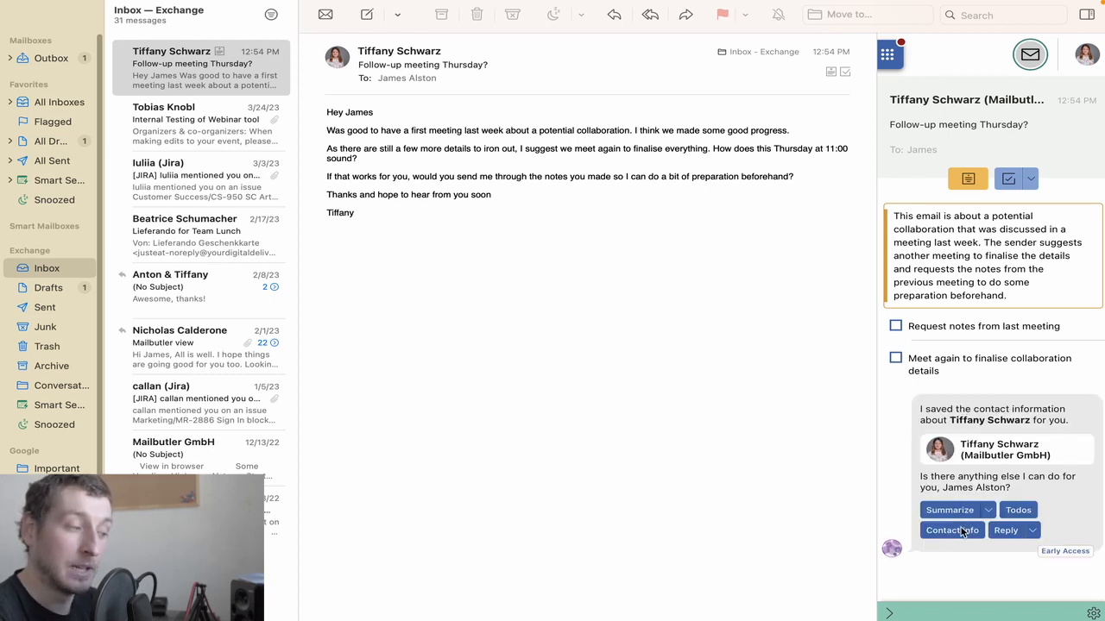
{"action": "mouse_move", "coordinate": [918, 516]}
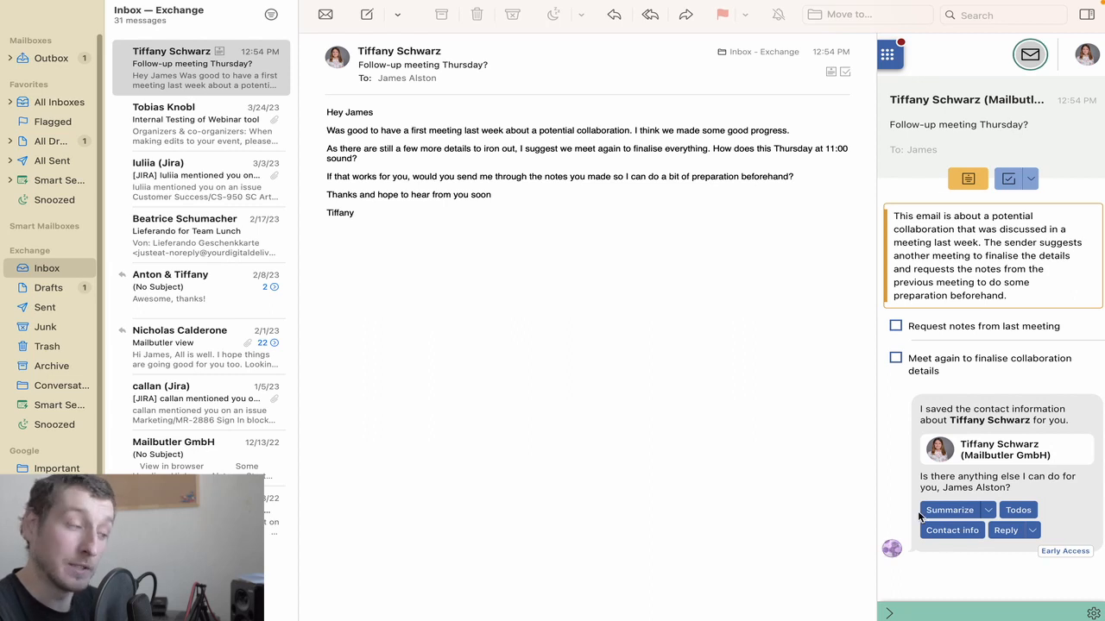
{"action": "mouse_move", "coordinate": [1080, 613]}
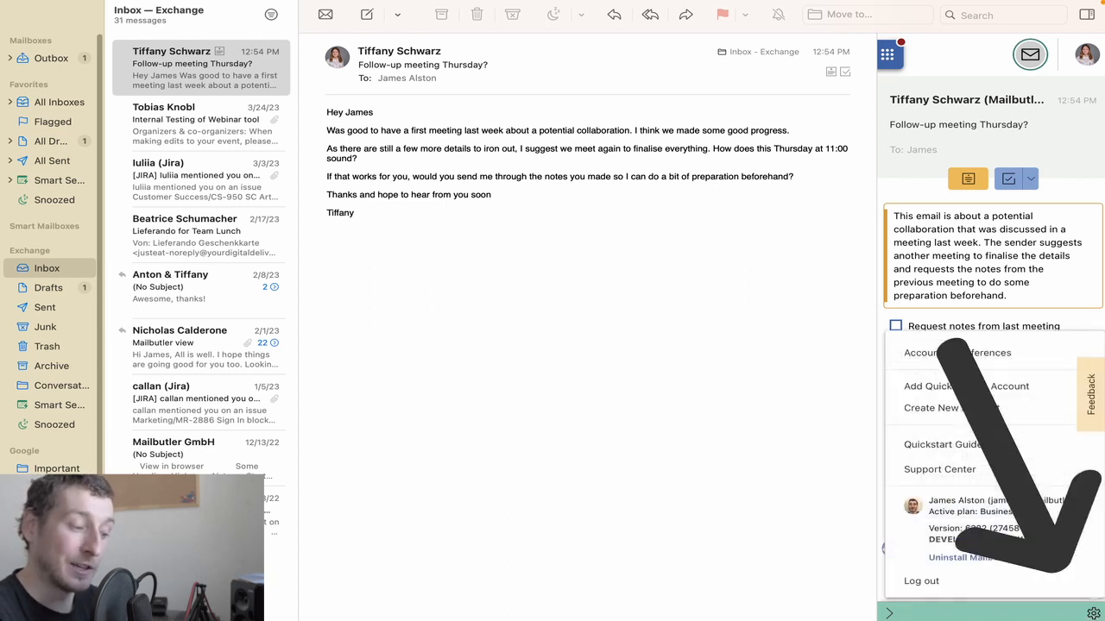
Step: In Account Preferences Privacy, toggle 'Allow access to email content' off and back on
{"action": "left_click", "coordinate": [957, 353]}
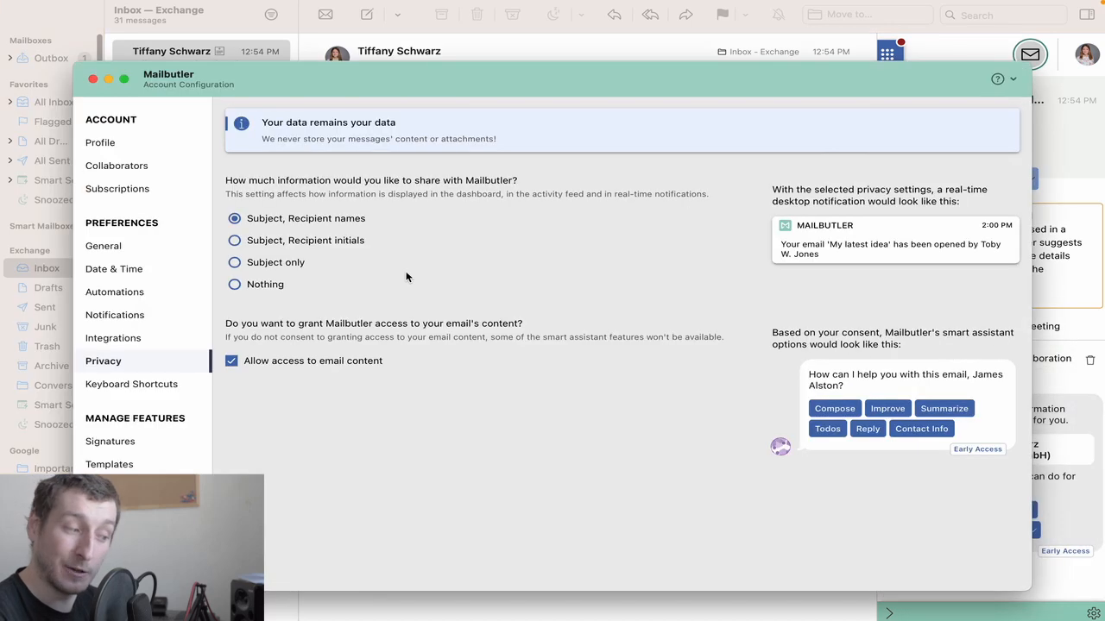
{"action": "mouse_move", "coordinate": [100, 366]}
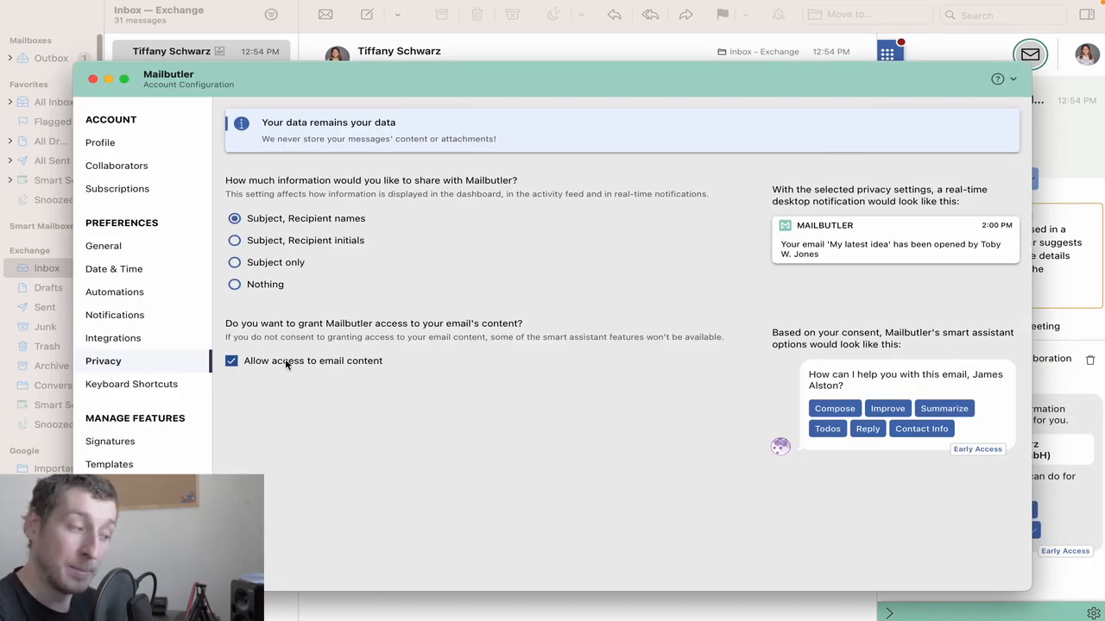
{"action": "left_click", "coordinate": [231, 361]}
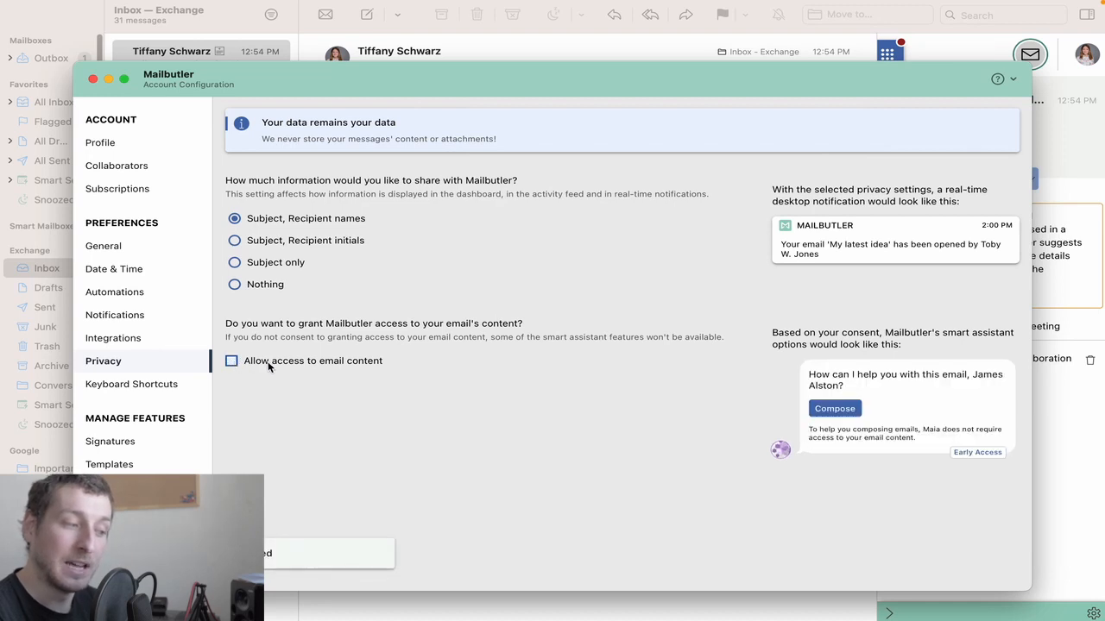
{"action": "left_click", "coordinate": [231, 361]}
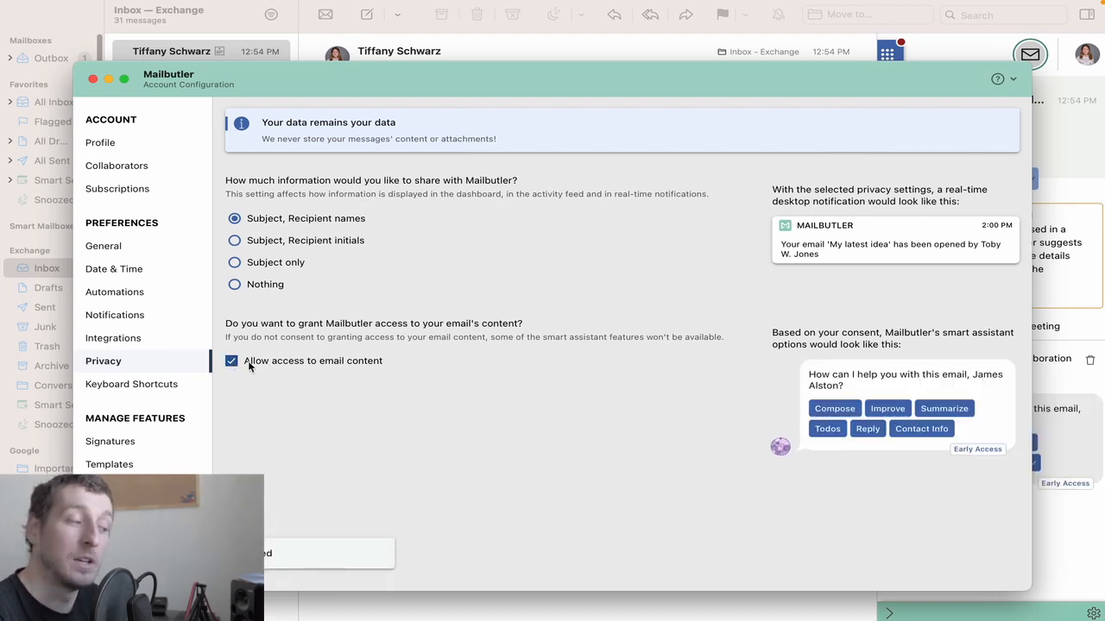
{"action": "mouse_move", "coordinate": [377, 363]}
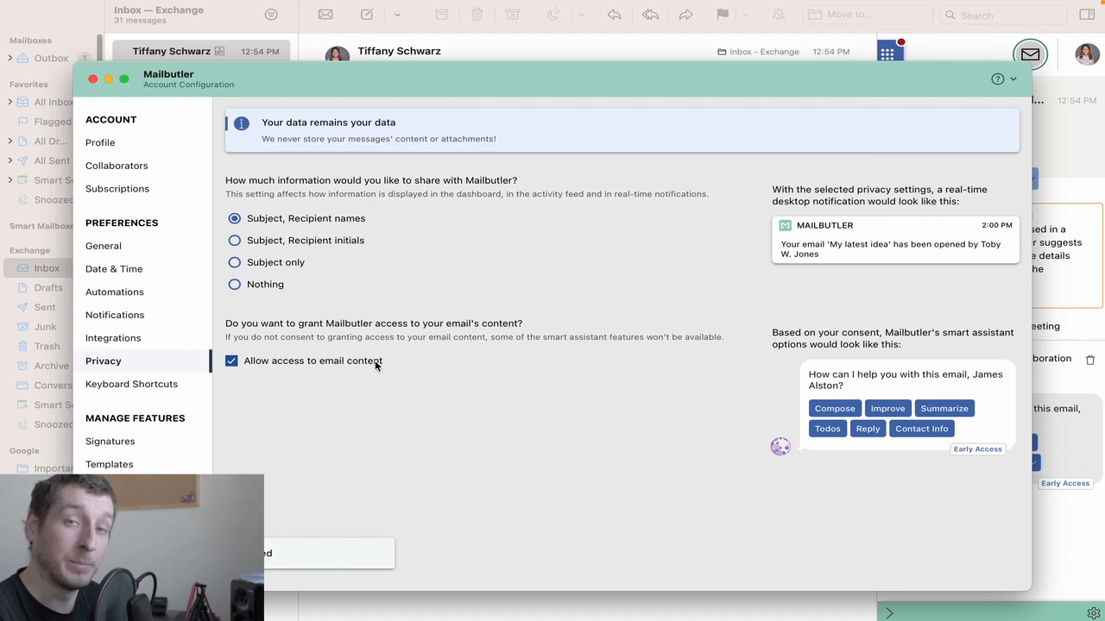